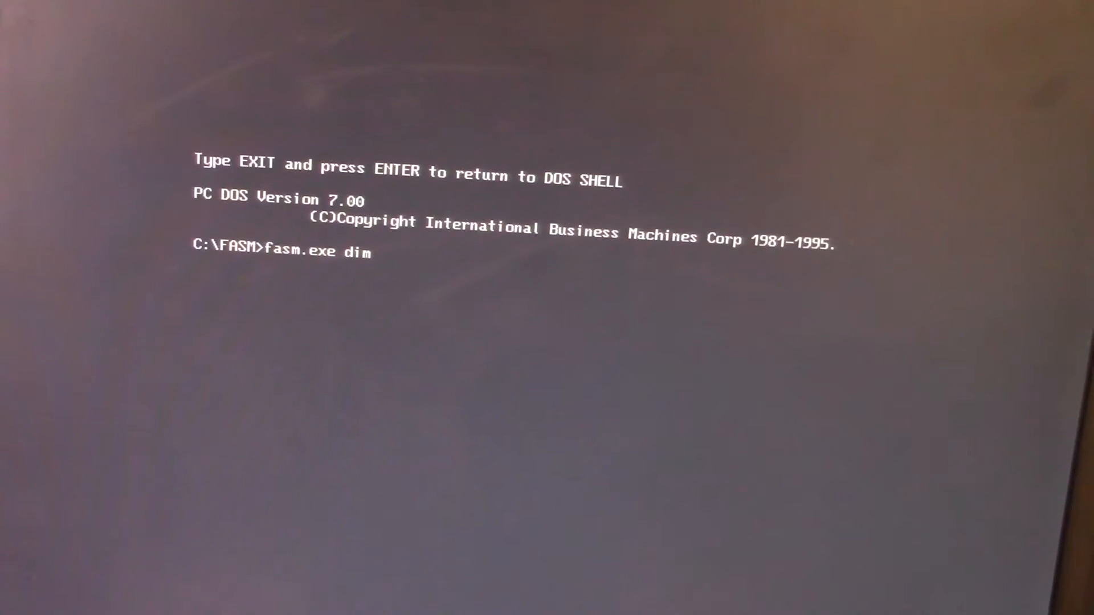
- Finish the fasm dim.asm command to assemble DIM.ASM into DIM.EXE
type(".asm")
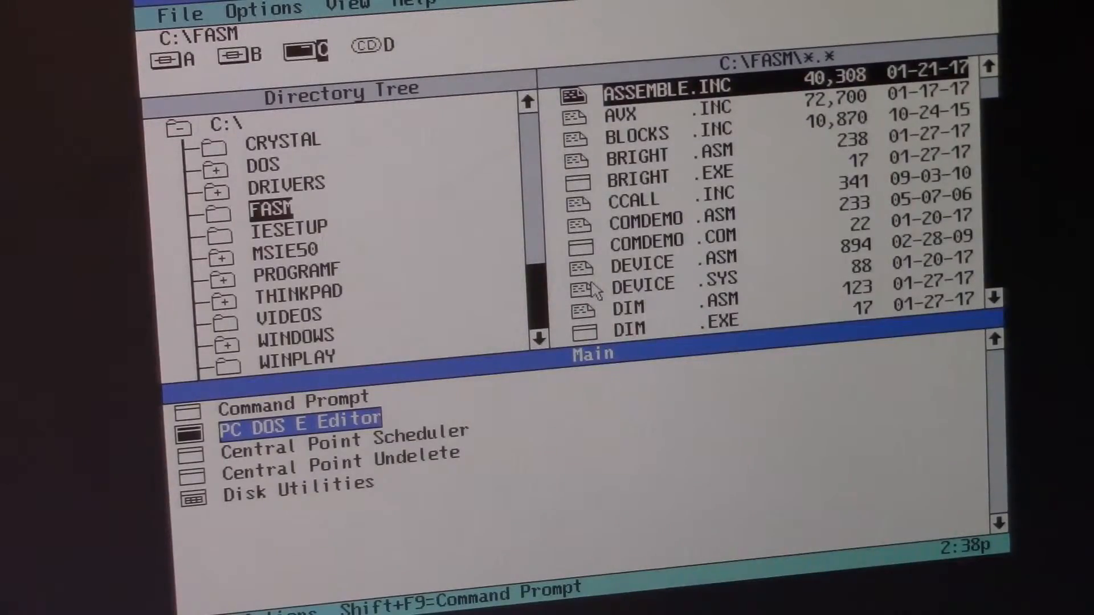
- Launch PC DOS E Editor from the Main group and open the file 'bright'
double_click(299, 421)
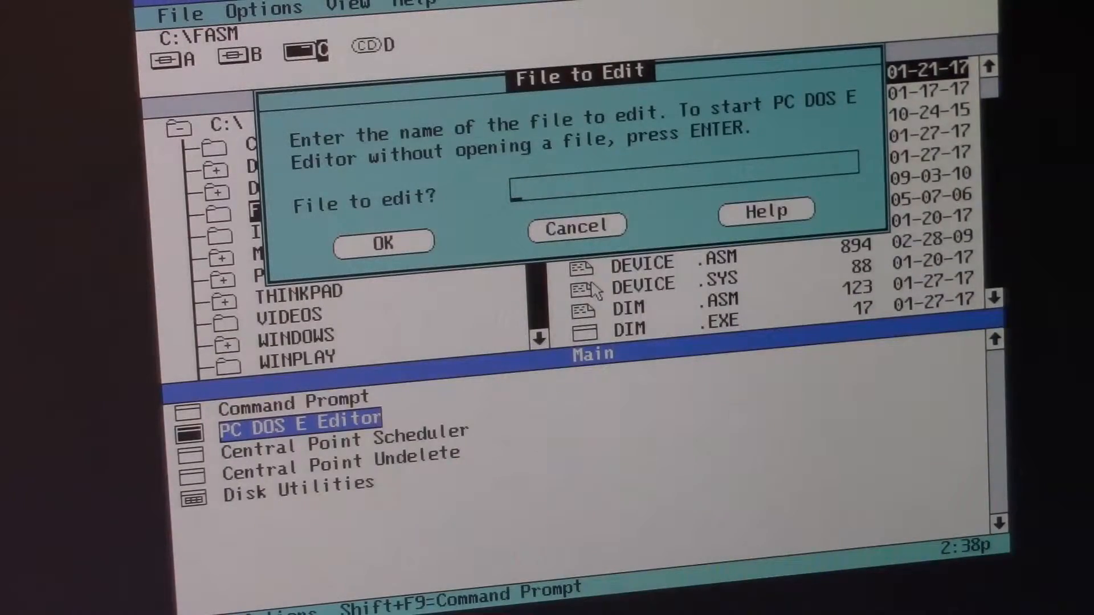
type("bright")
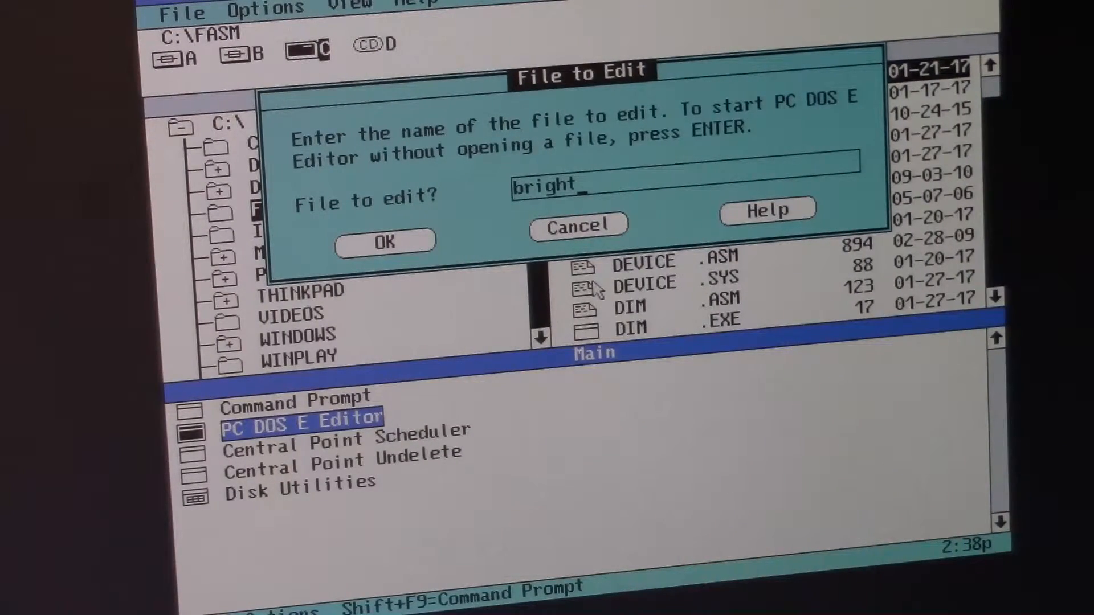
left_click(383, 242)
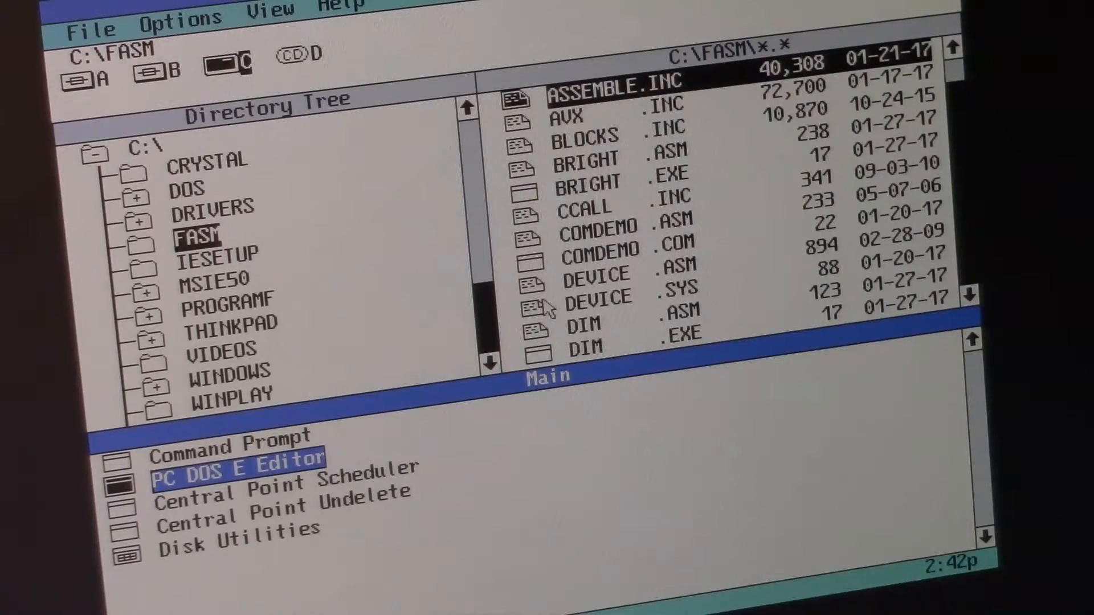
- Launch PC DOS E Editor again and open 'flash' from C:\FASM
double_click(236, 476)
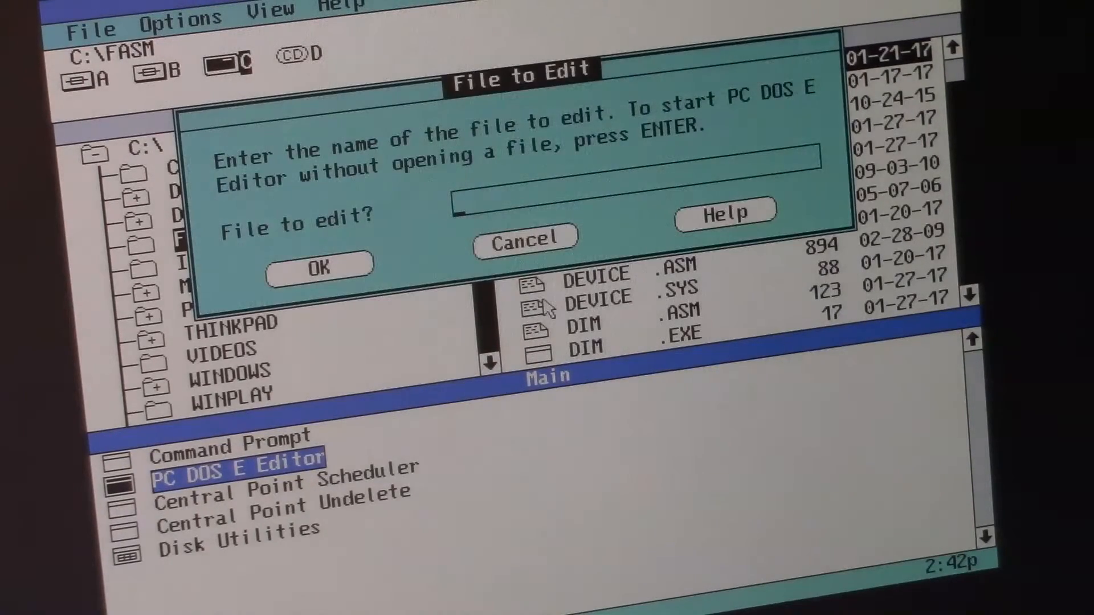
type("flash")
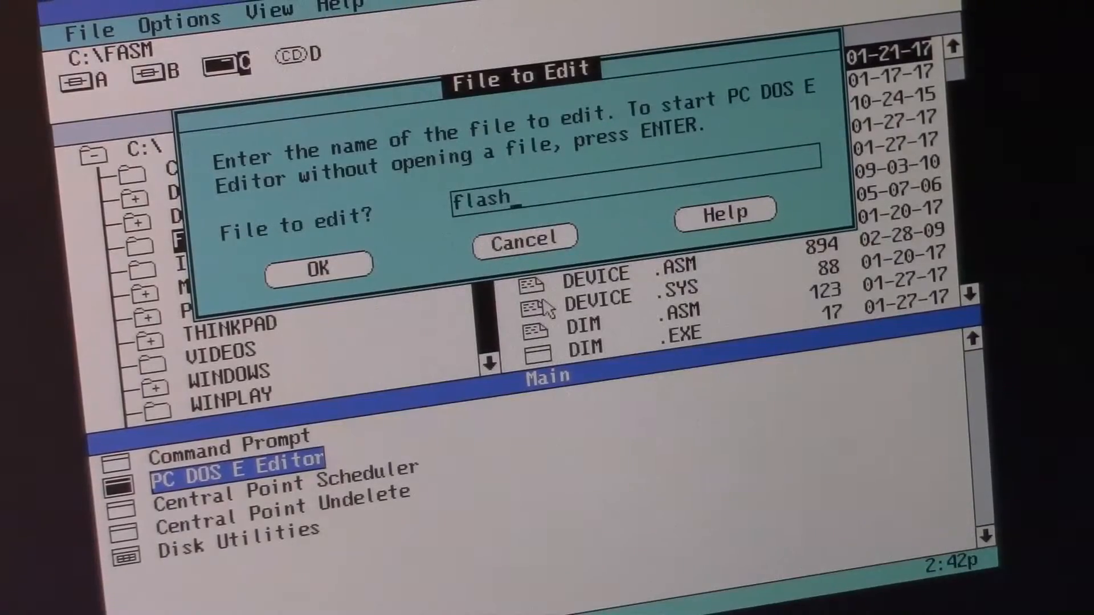
left_click(318, 266)
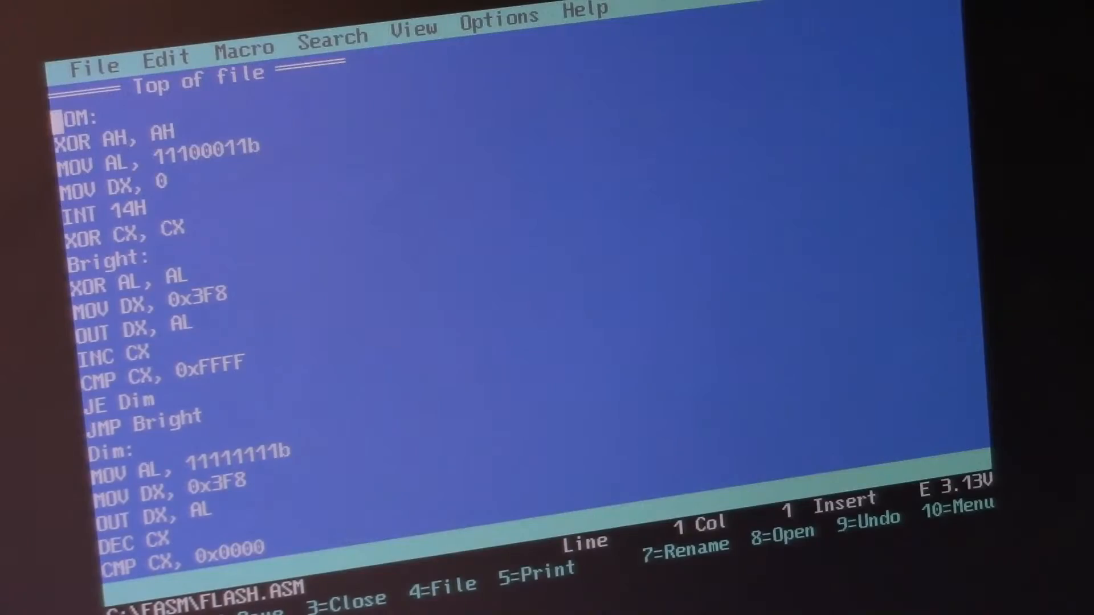